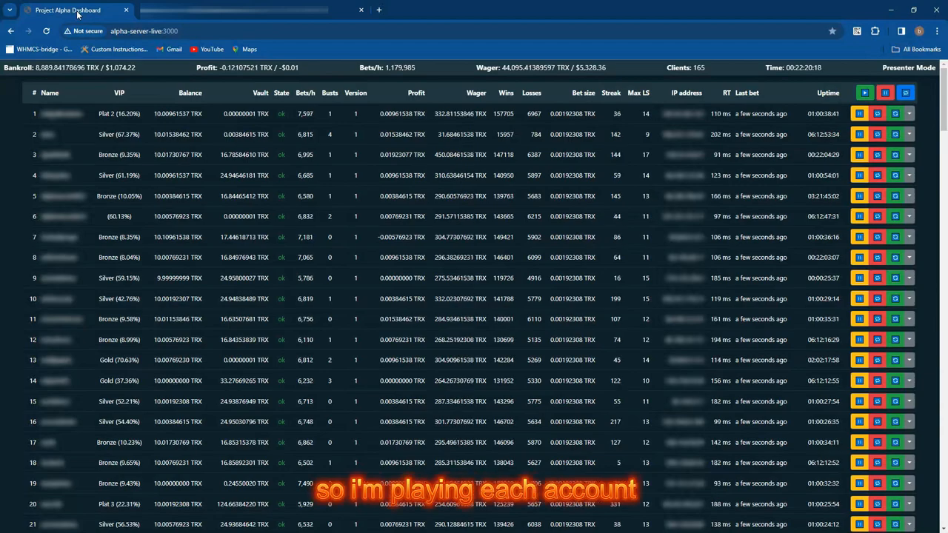
Step: Scroll the live bot table down to rows around 17 to 37 to compare VIP levels and balances
{"action": "scroll", "scroll_direction": "down", "scroll_amount": 3}
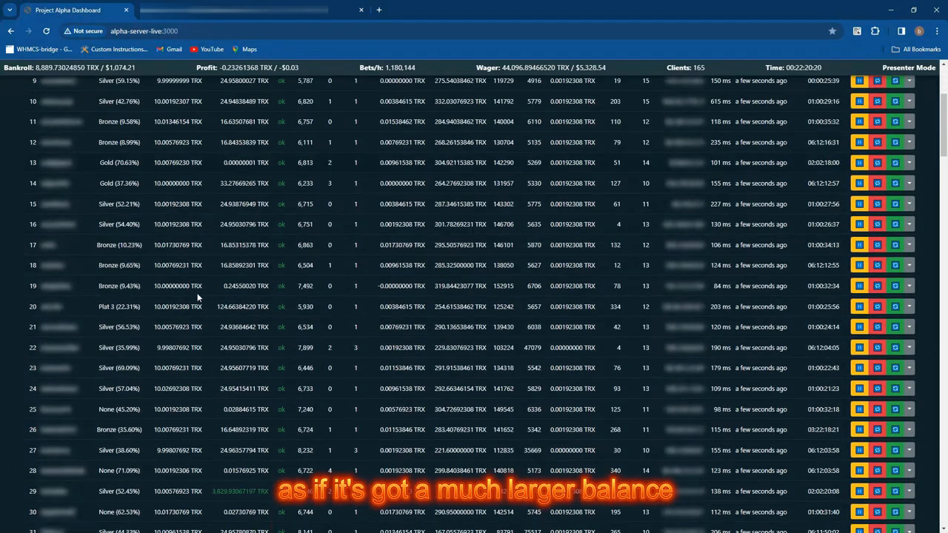
{"action": "scroll", "scroll_direction": "down", "scroll_amount": 3}
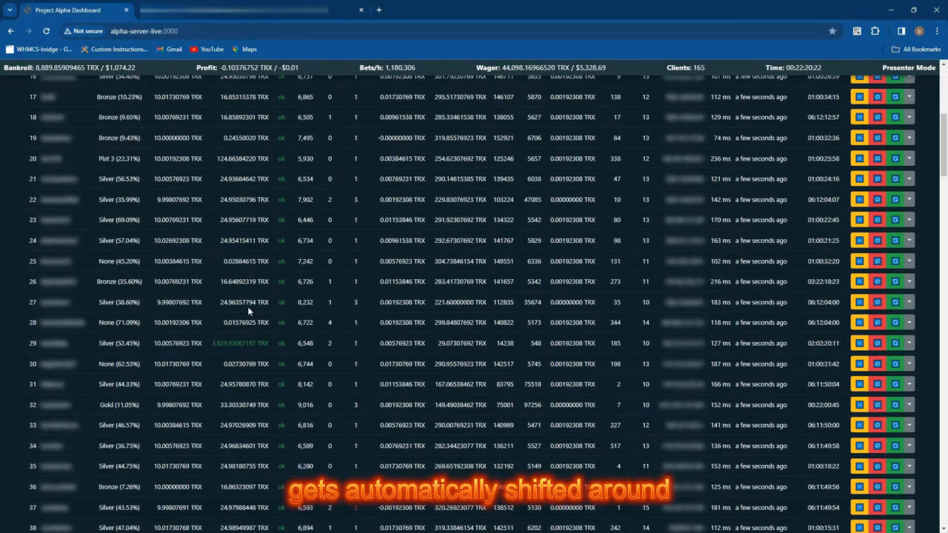
{"action": "scroll", "scroll_direction": "up", "scroll_amount": 3}
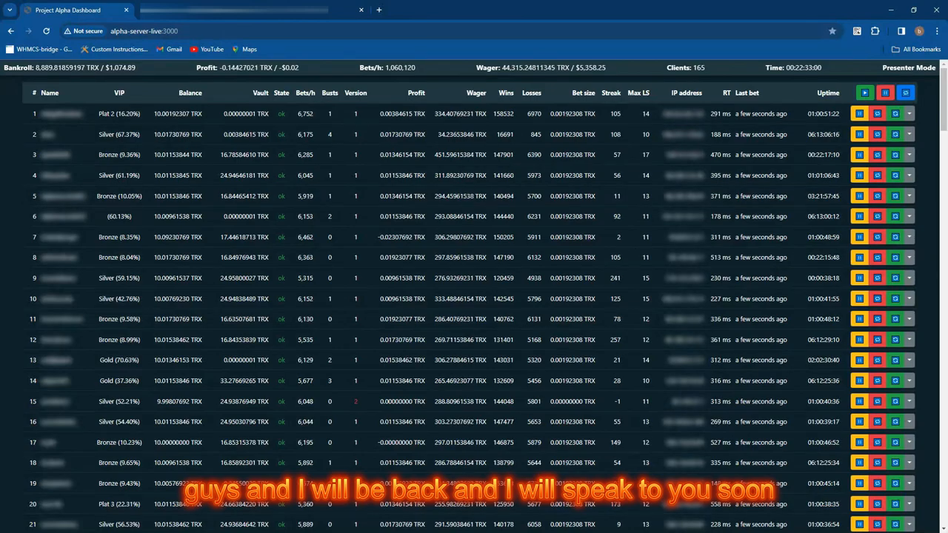
Step: Scroll the statistics panel into view for the day, week, fortnight and month snapshot
{"action": "scroll", "scroll_direction": "down", "scroll_amount": 3}
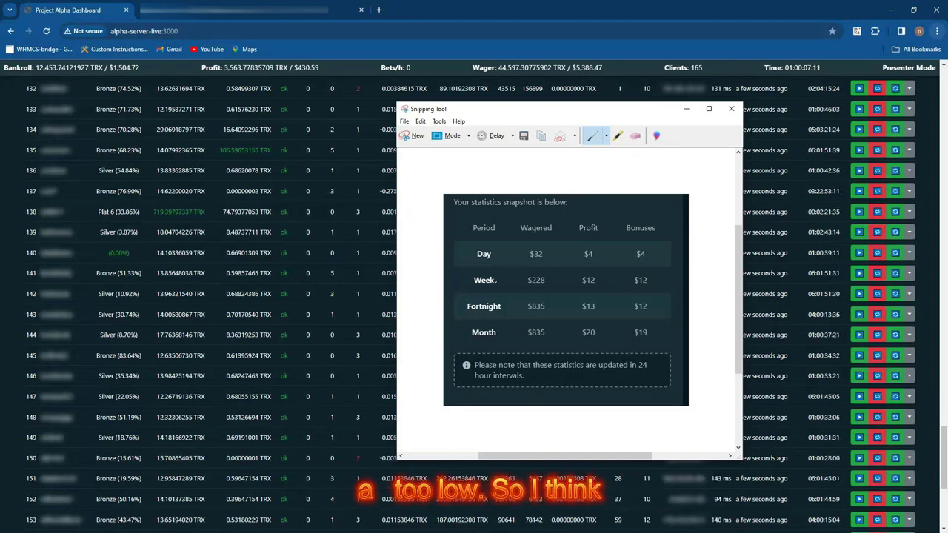
Step: Return to the dashboard and scroll the bot table back to row 1 with the Plat 2 bot
{"action": "left_click", "coordinate": [732, 109]}
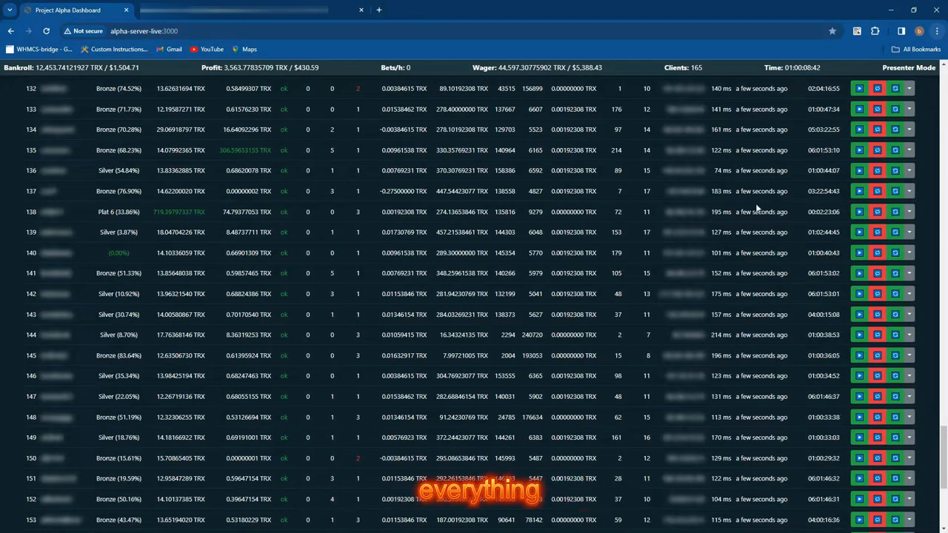
{"action": "scroll", "scroll_direction": "down", "scroll_amount": 3}
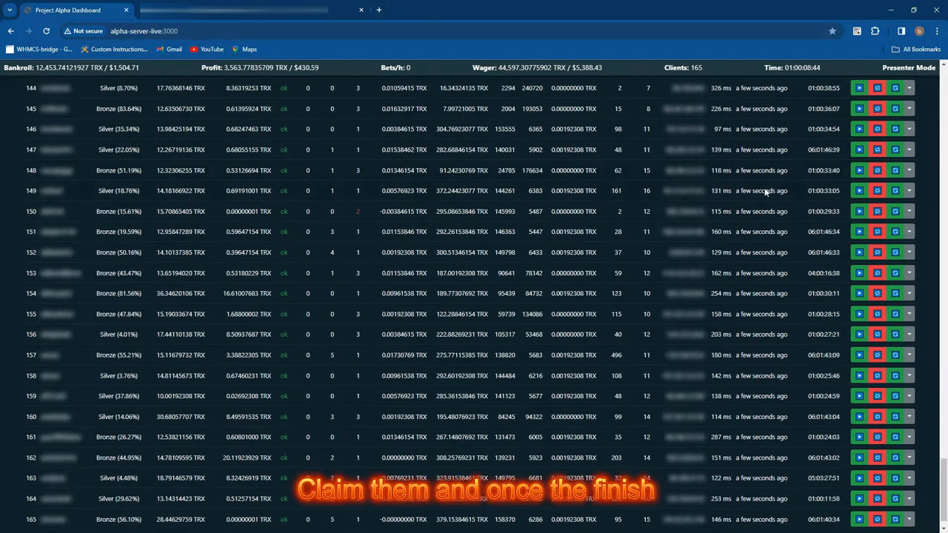
{"action": "scroll", "scroll_direction": "up", "scroll_amount": 3}
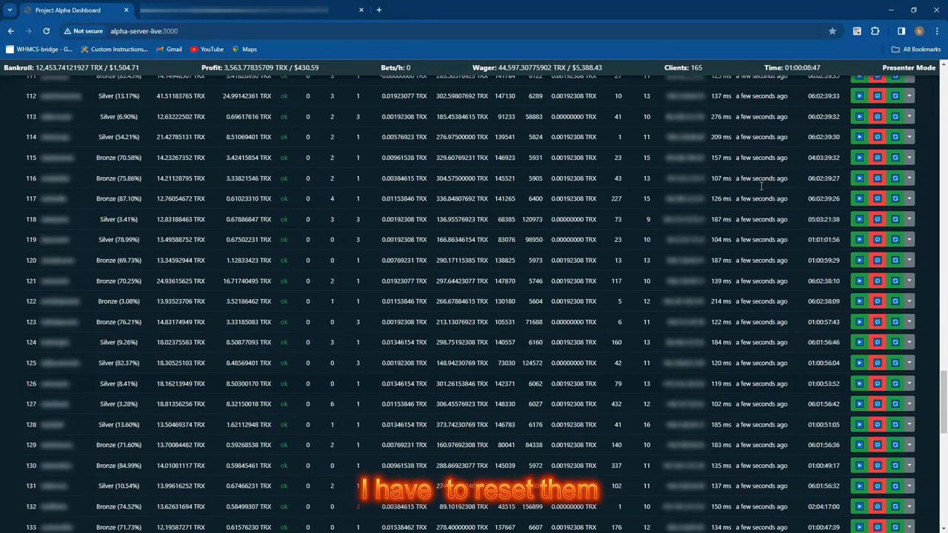
{"action": "scroll", "scroll_direction": "up", "scroll_amount": 3}
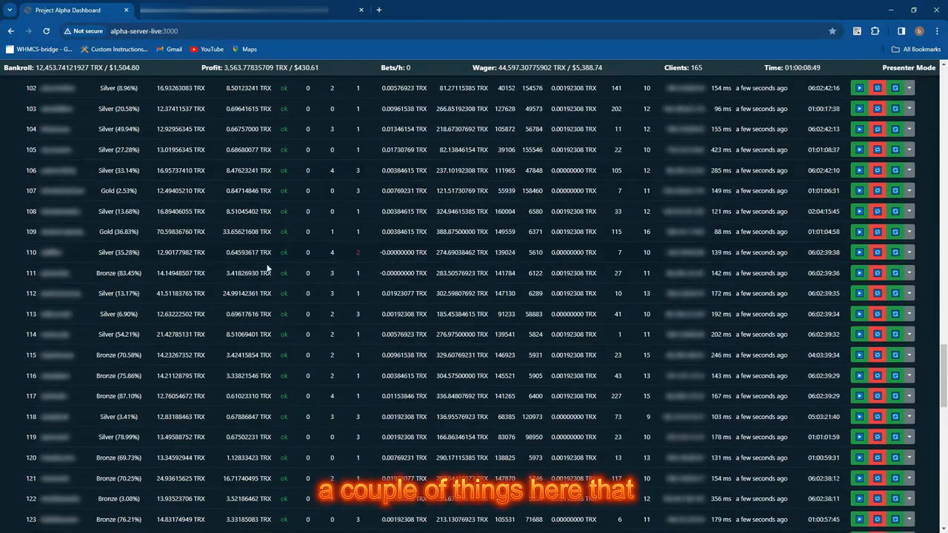
{"action": "scroll", "scroll_direction": "up", "scroll_amount": 3}
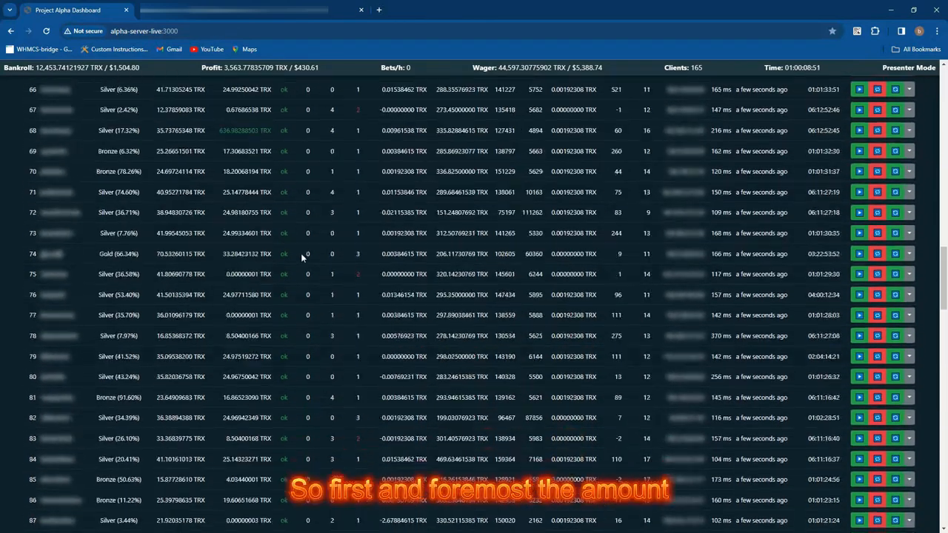
{"action": "scroll", "scroll_direction": "up", "scroll_amount": 3}
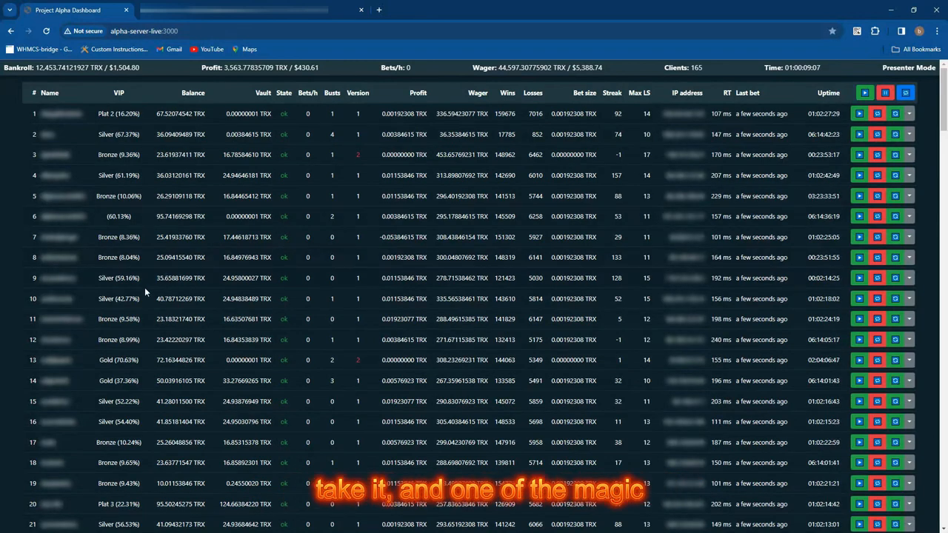
Step: Scroll the bot table down into the 20s and 30s showing Silver, Bronze and None VIP bots
{"action": "scroll", "scroll_direction": "down", "scroll_amount": 3}
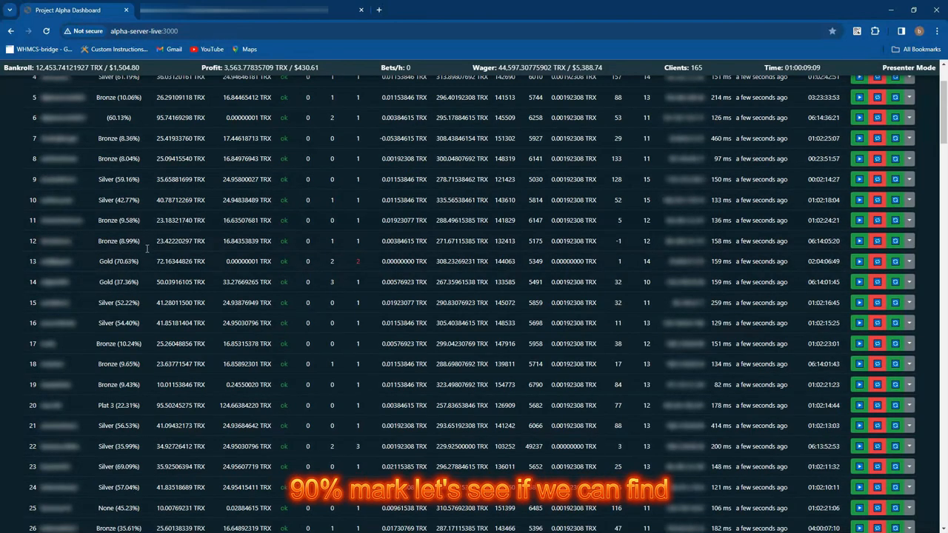
{"action": "scroll", "scroll_direction": "down", "scroll_amount": 3}
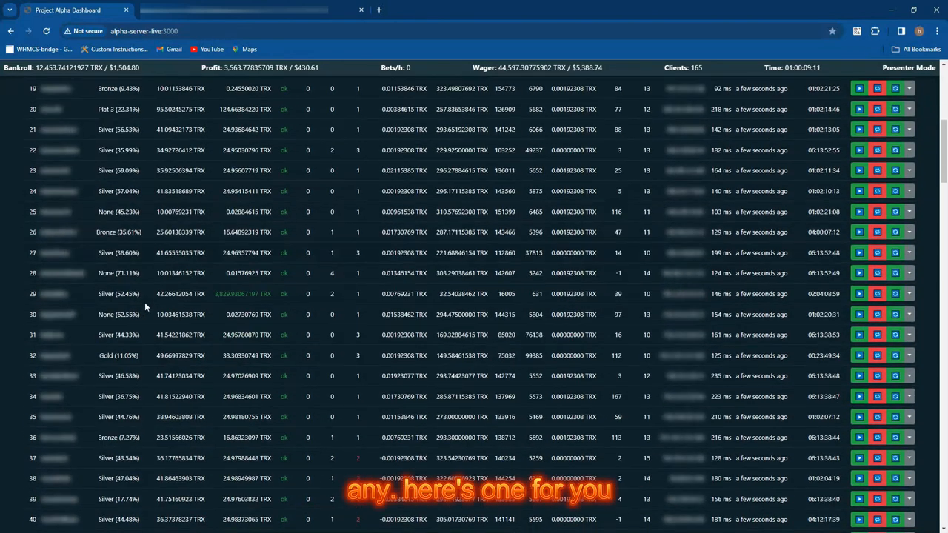
{"action": "scroll", "scroll_direction": "down", "scroll_amount": 3}
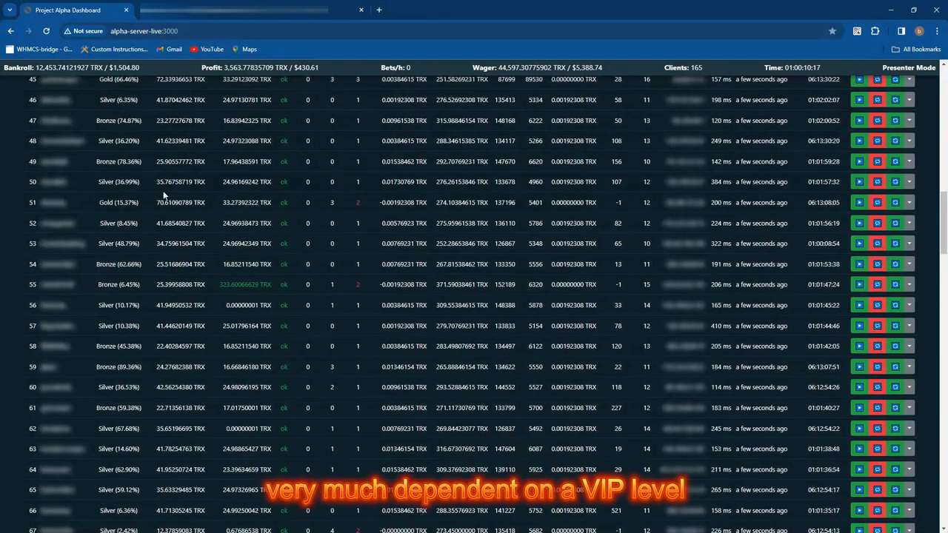
Step: Scroll far down the bot table to rows 120 to 139 near the end of the 165 bots
{"action": "scroll", "scroll_direction": "up", "scroll_amount": 3}
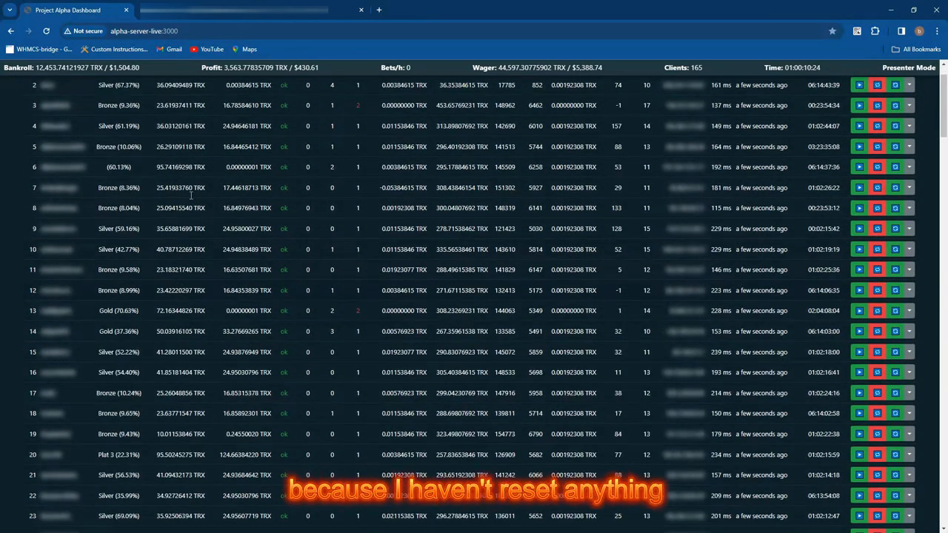
{"action": "scroll", "scroll_direction": "down", "scroll_amount": 3}
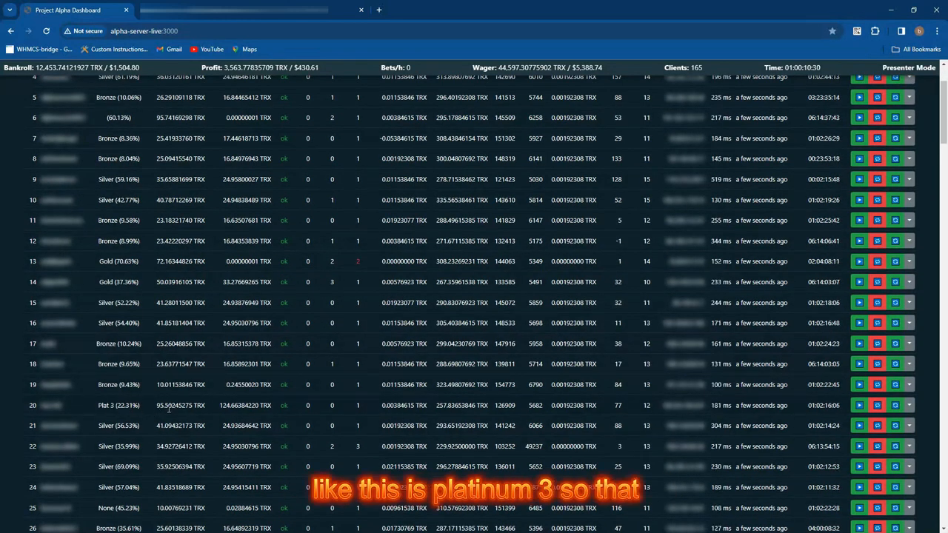
{"action": "scroll", "scroll_direction": "down", "scroll_amount": 3}
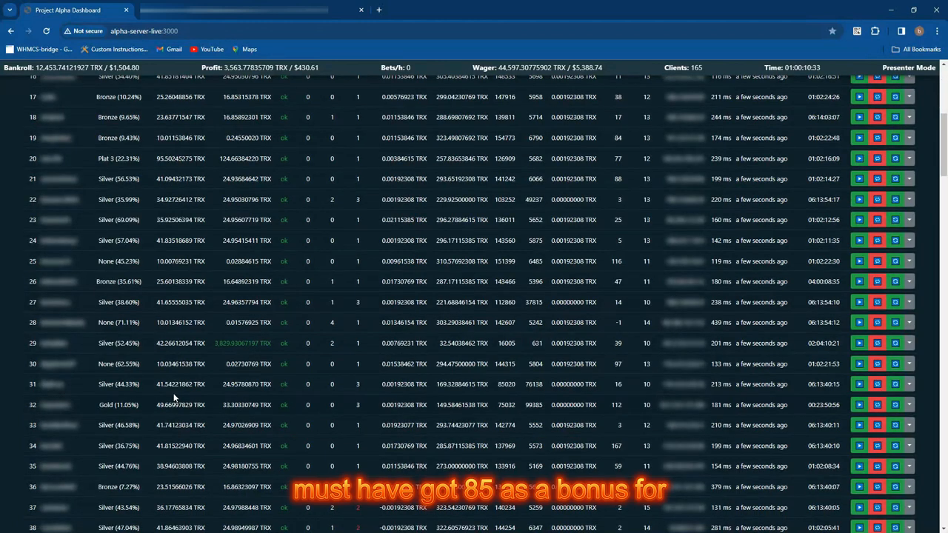
{"action": "scroll", "scroll_direction": "down", "scroll_amount": 3}
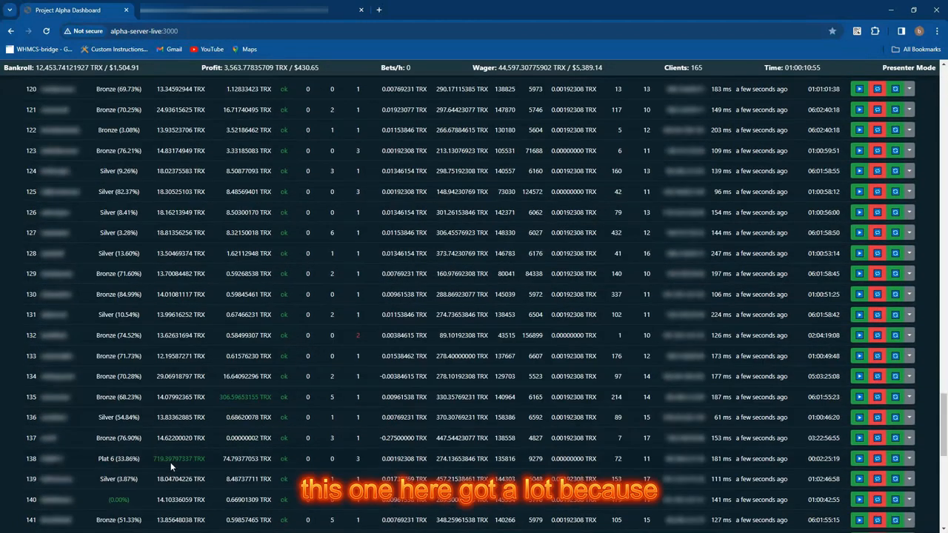